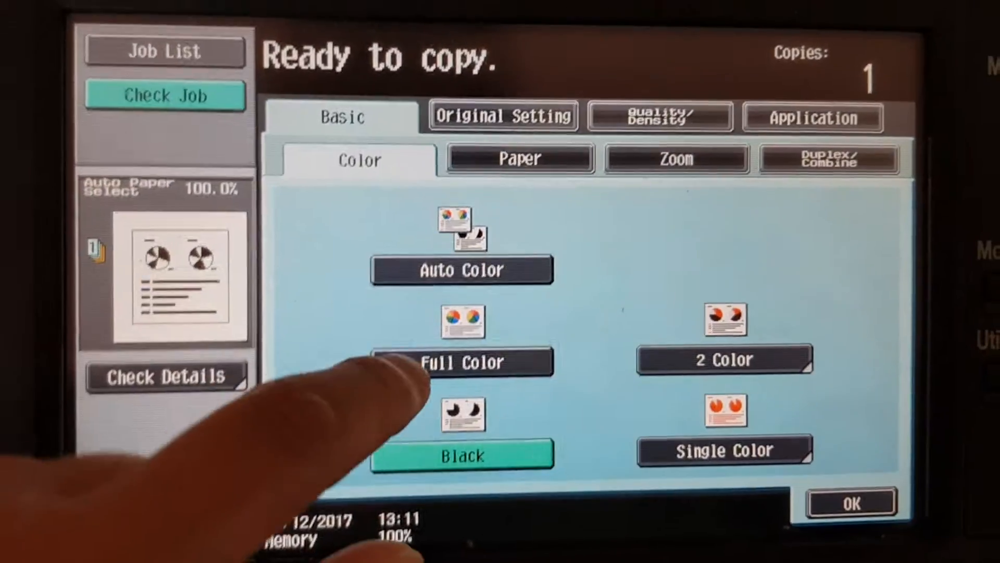
- Choose Full Color copying and set the original size to A5 in the paper settings
left_click(460, 361)
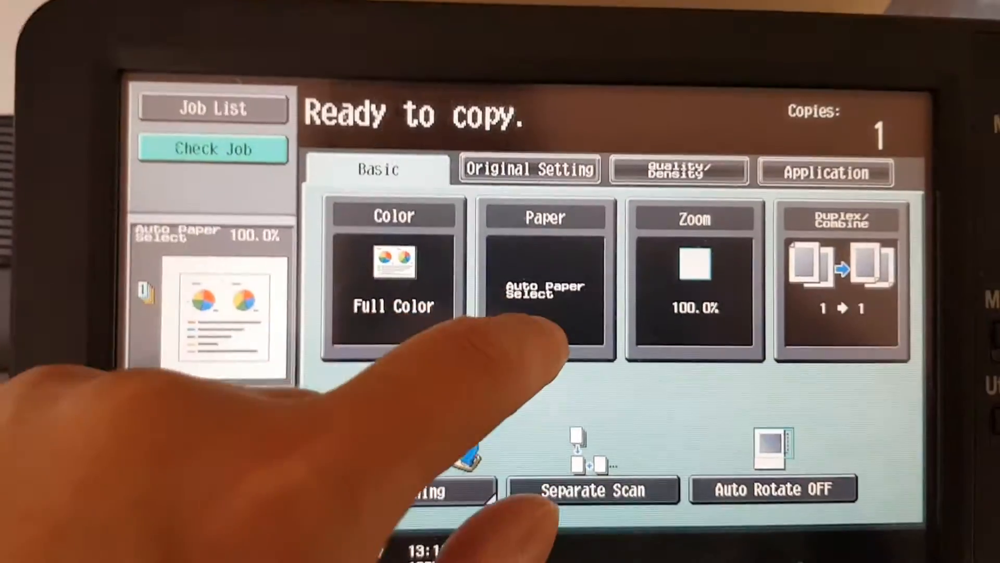
left_click(545, 280)
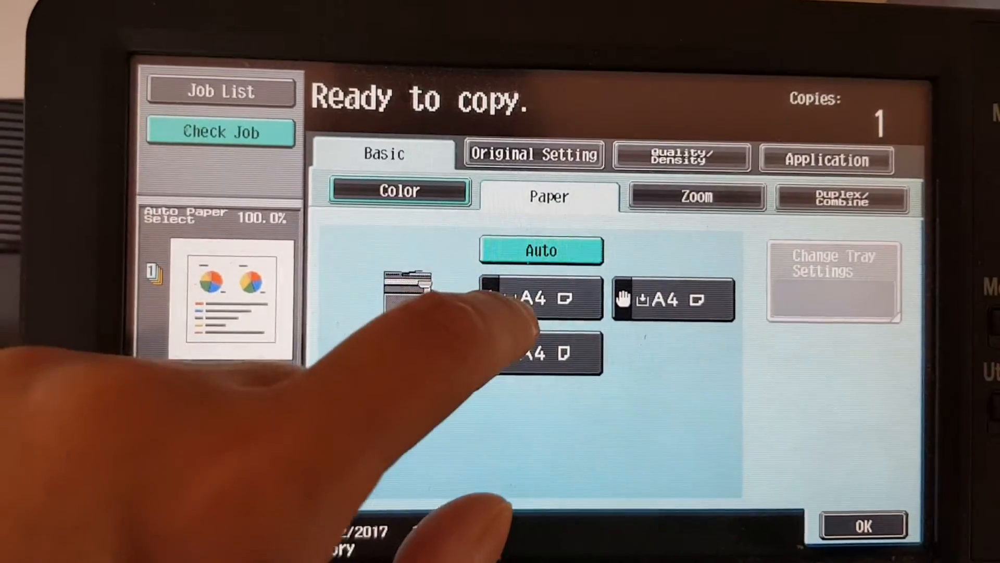
left_click(540, 299)
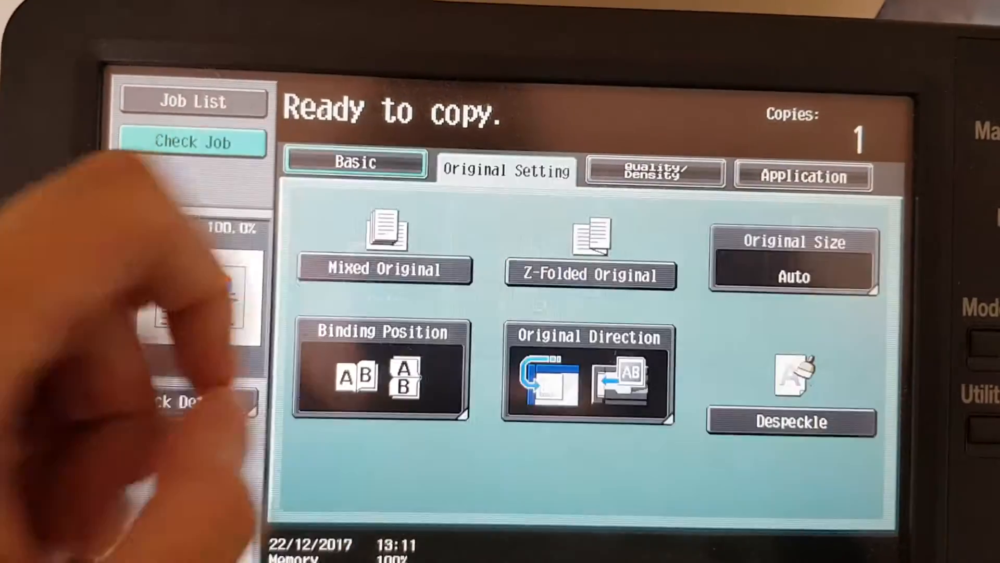
left_click(792, 259)
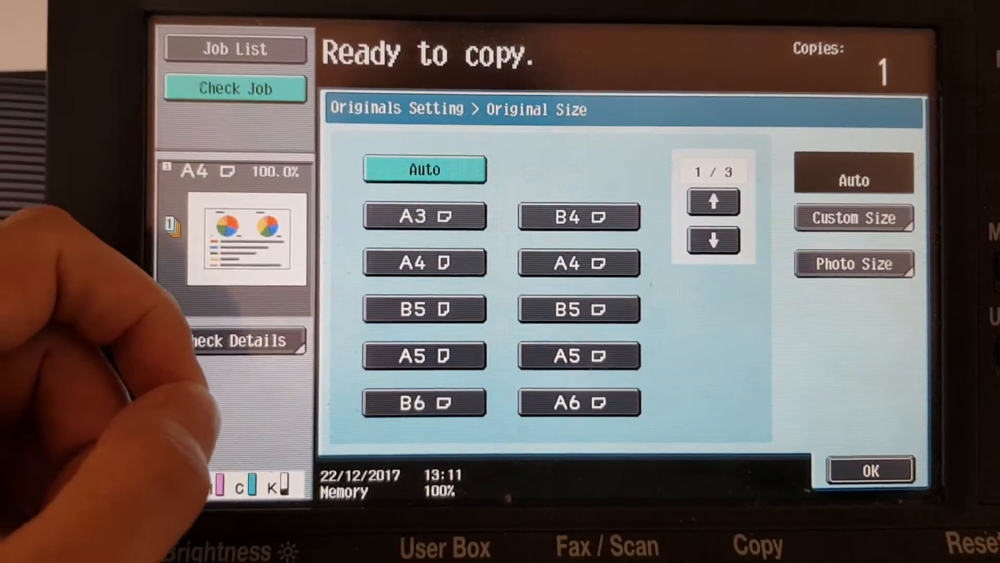
left_click(870, 470)
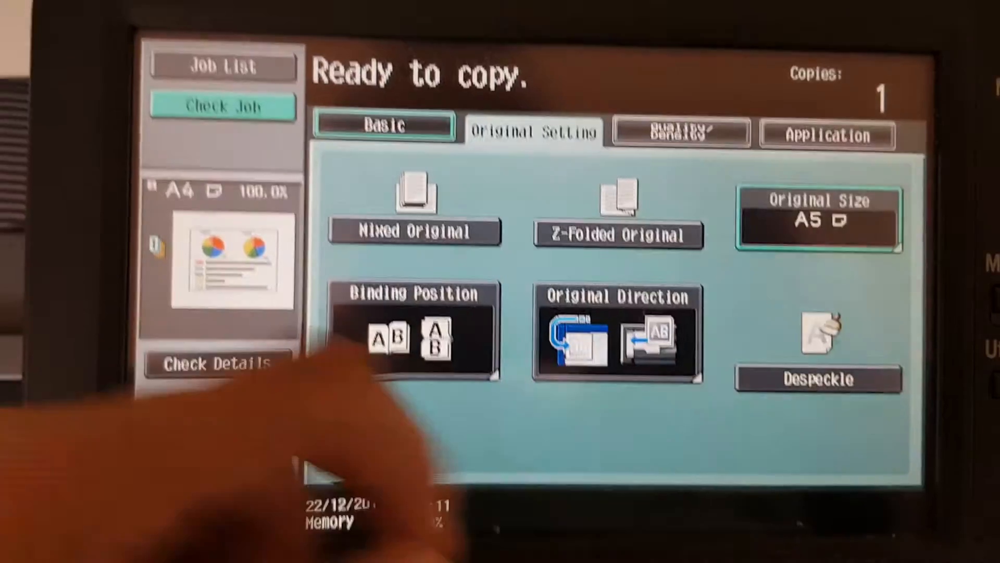
left_click(681, 132)
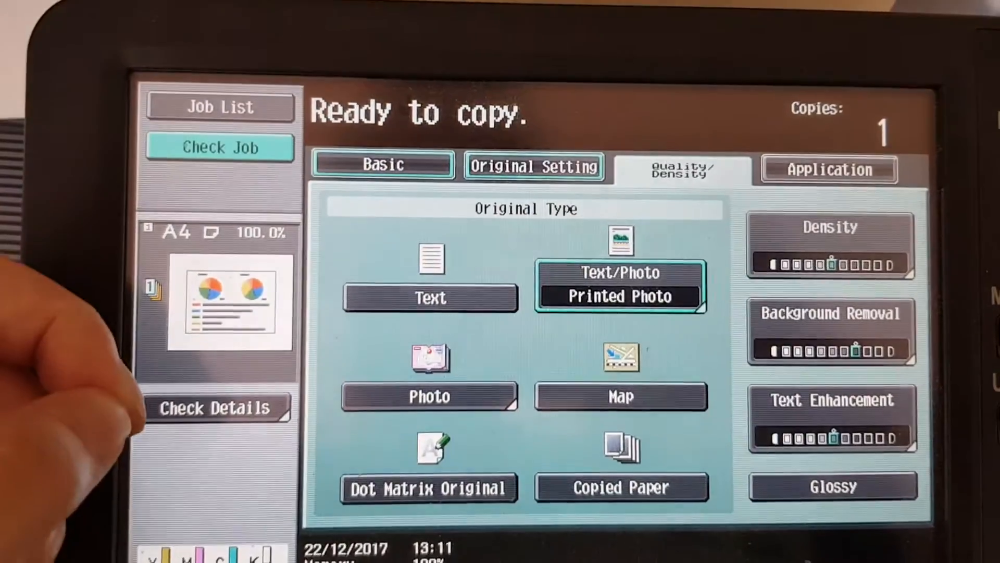
- Set Background Removal to a darker level and move on to the application features
left_click(832, 418)
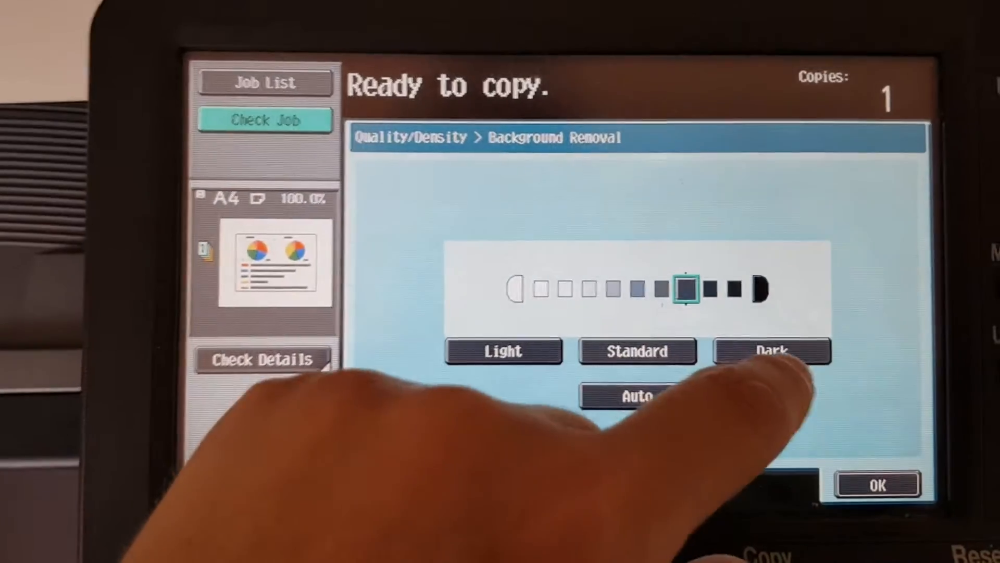
left_click(878, 484)
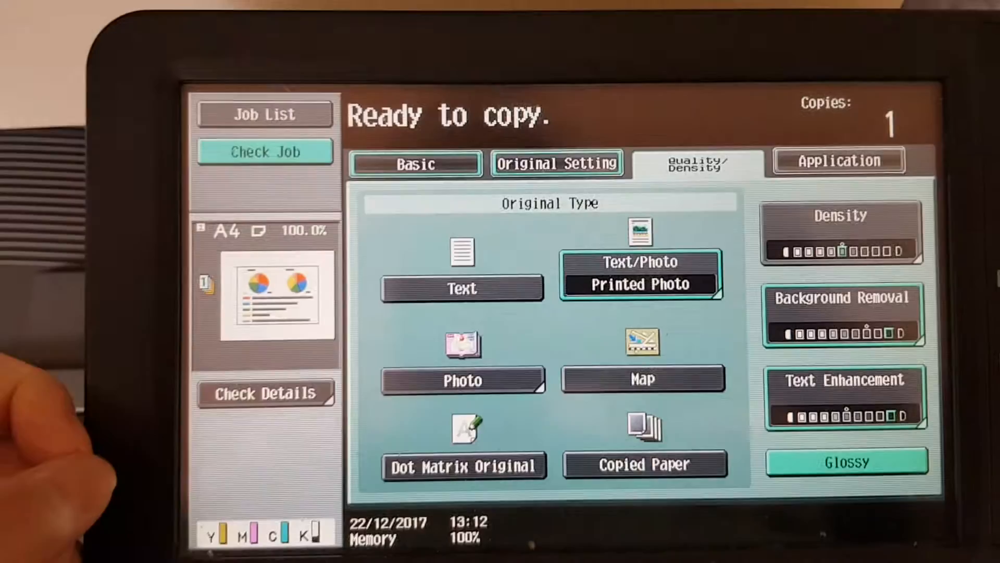
left_click(837, 159)
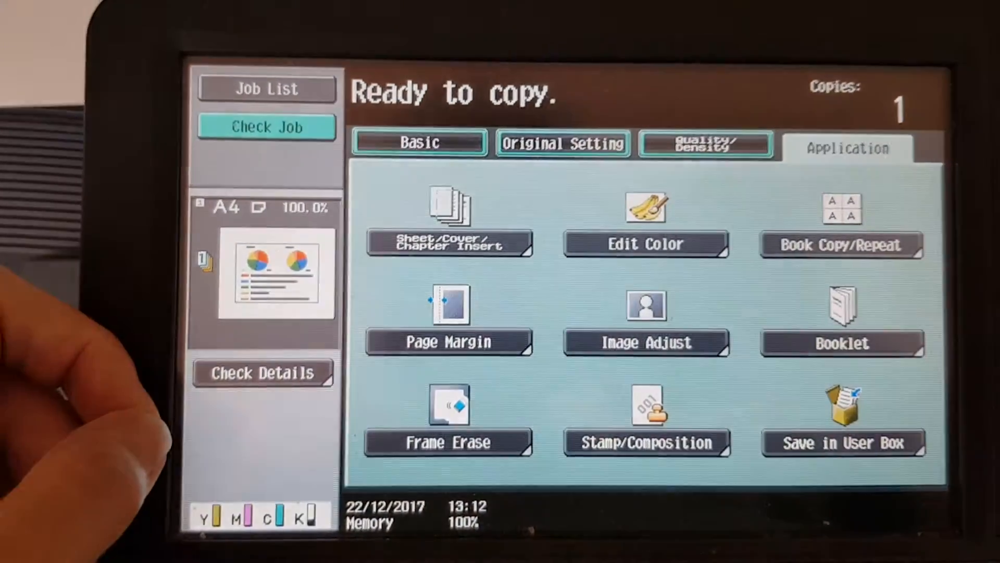
- Enable Neg./Pos. Reverse with a red background colour under Edit Color
left_click(645, 244)
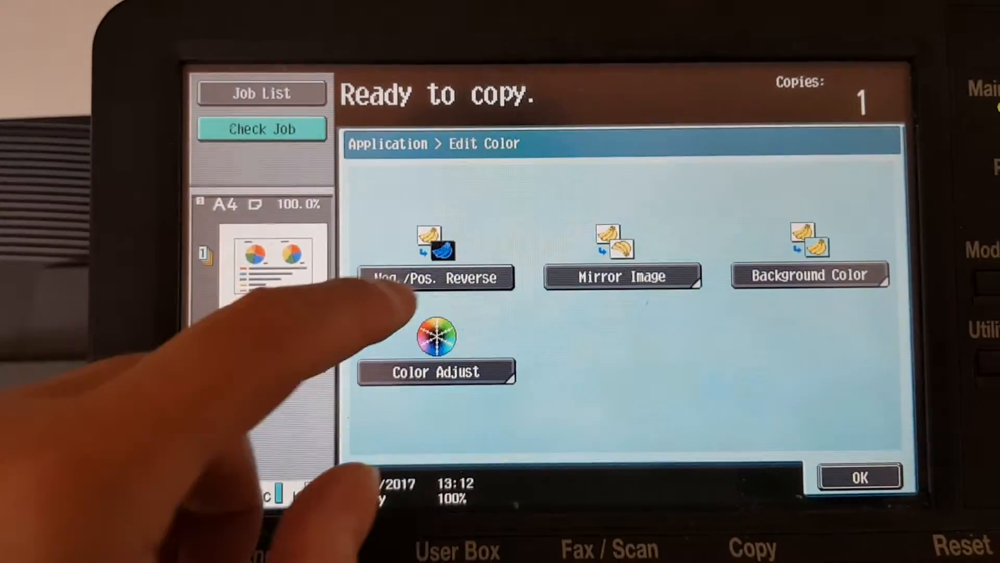
left_click(436, 276)
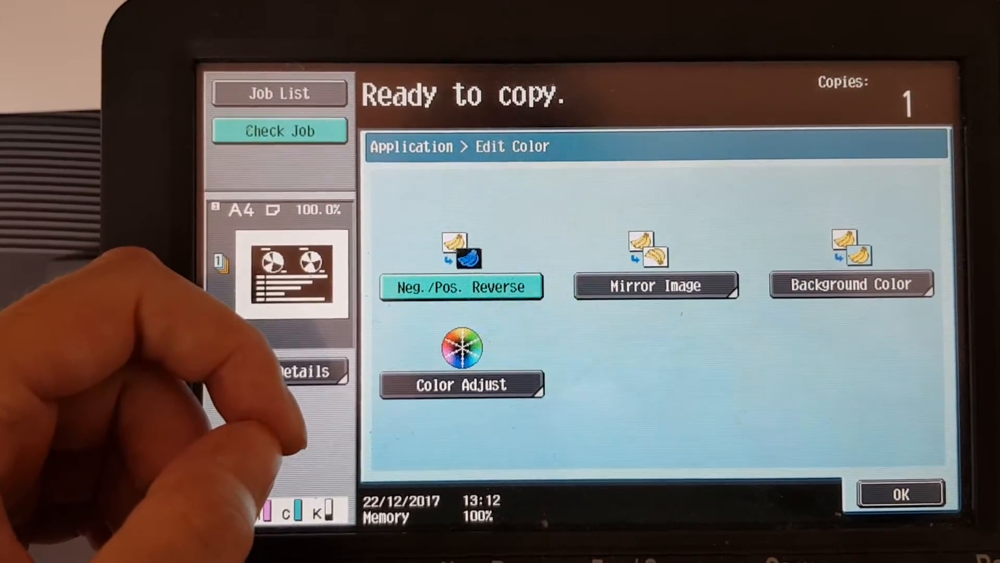
left_click(850, 284)
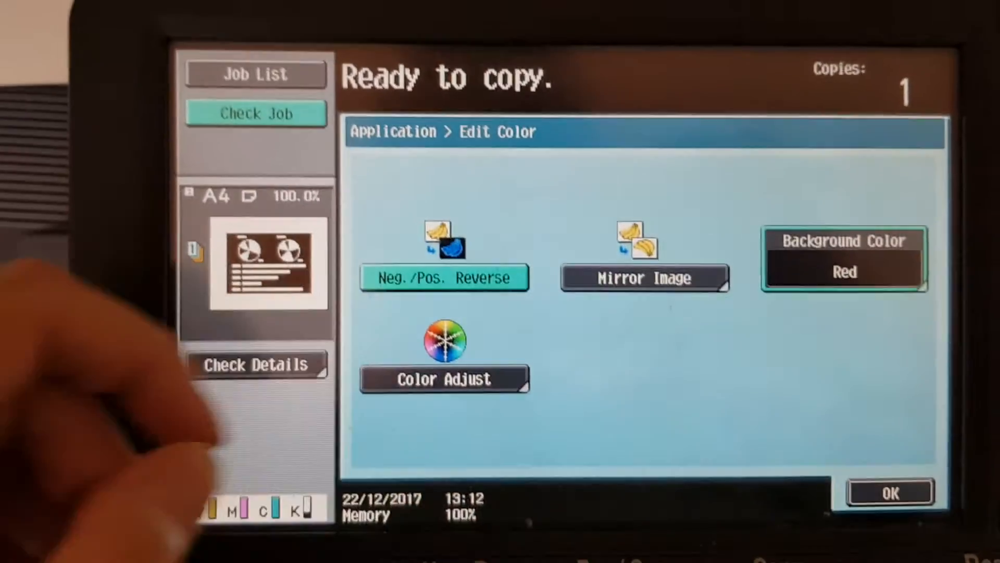
left_click(444, 379)
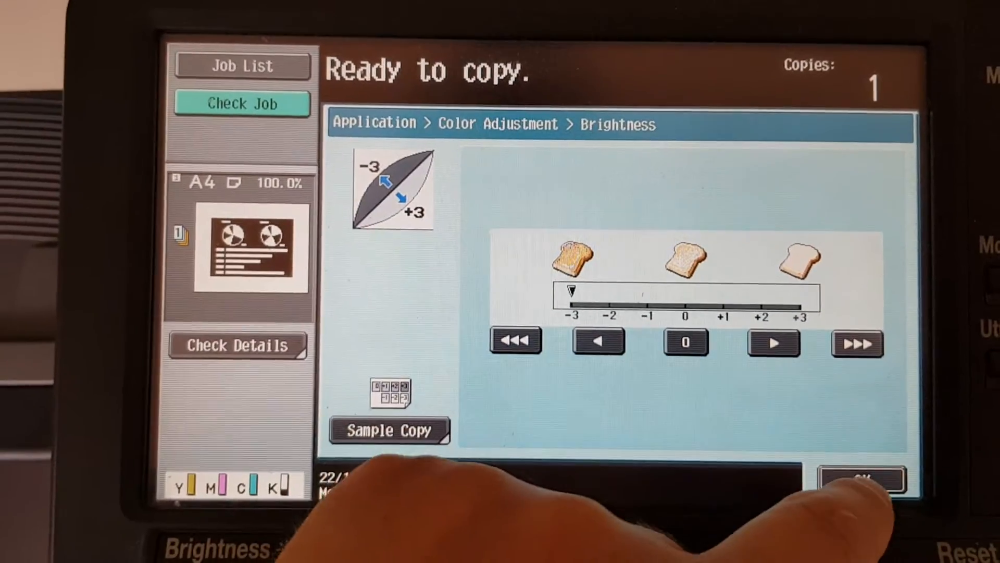
- Confirm Brightness at -3 and set Saturation and Red to +3
left_click(862, 478)
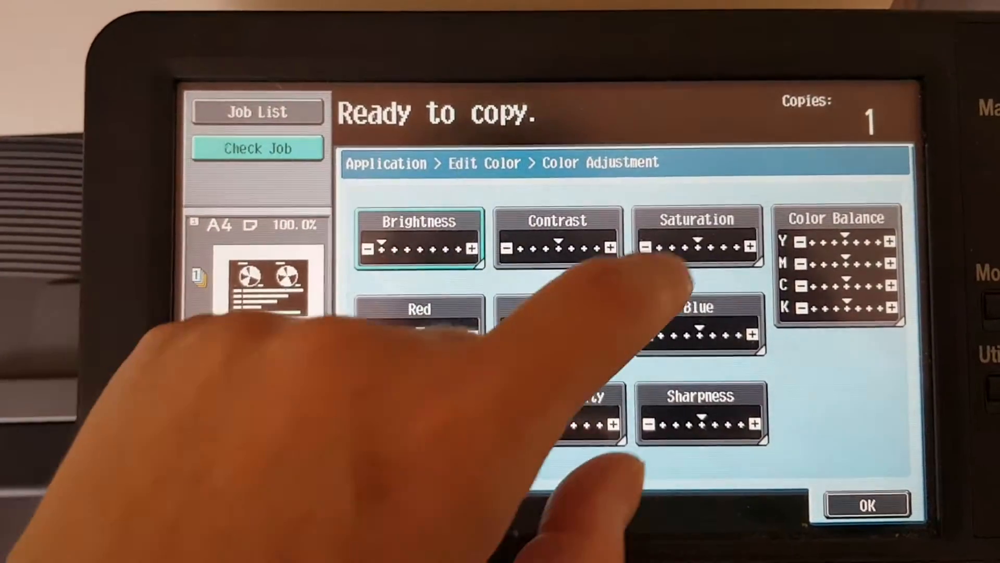
left_click(698, 239)
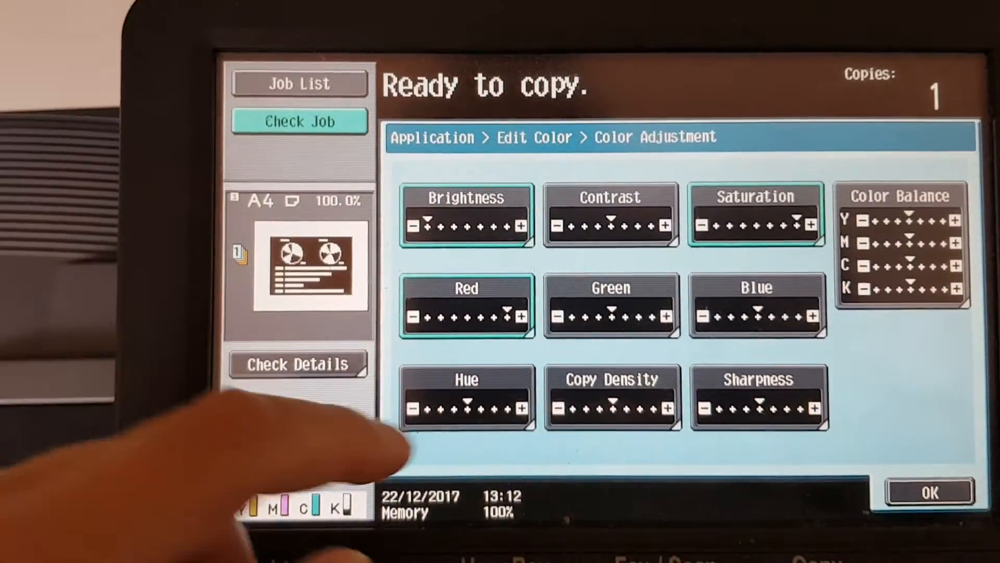
left_click(757, 396)
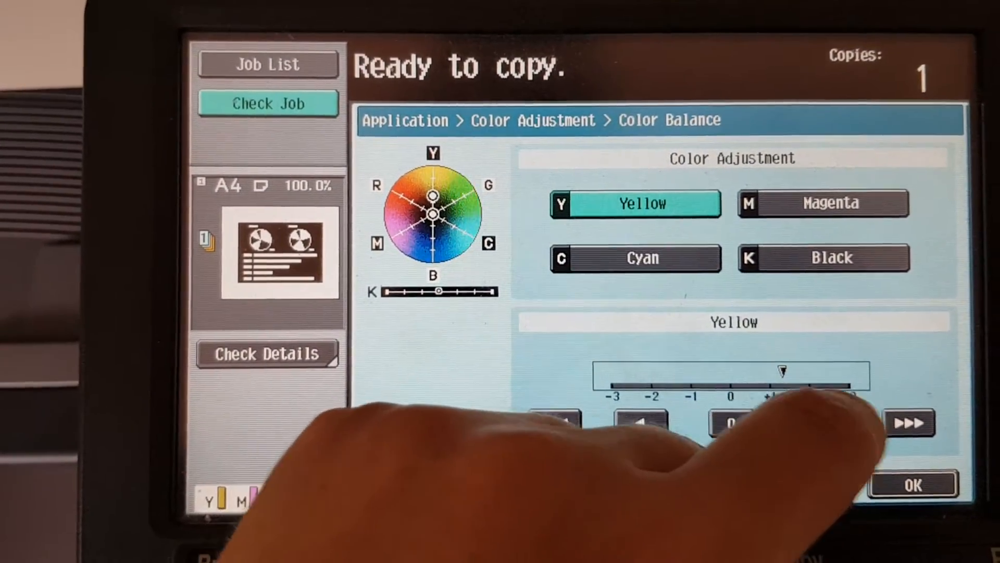
- Raise the Yellow and Magenta colour balance, then review Cyan and Black
left_click(822, 202)
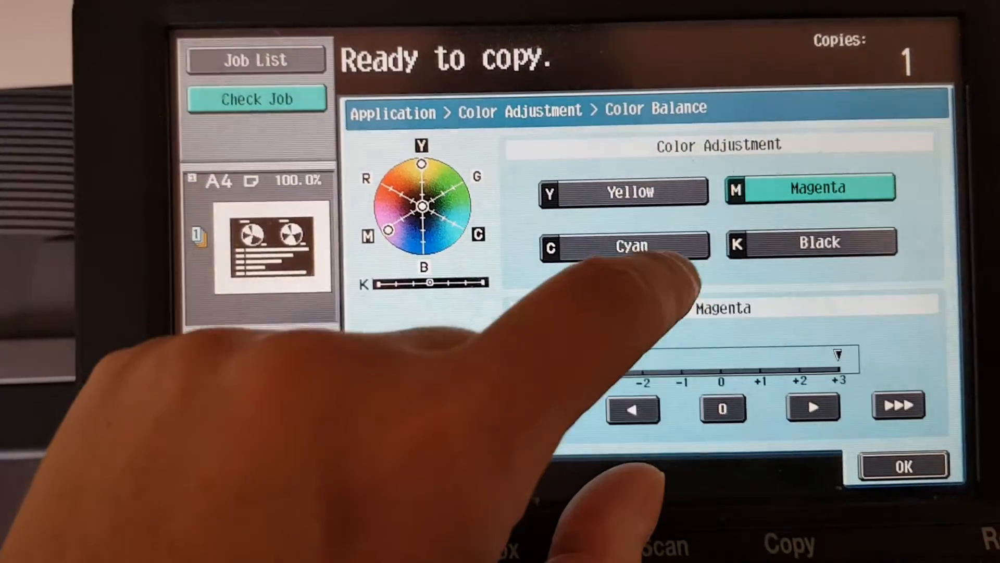
left_click(625, 246)
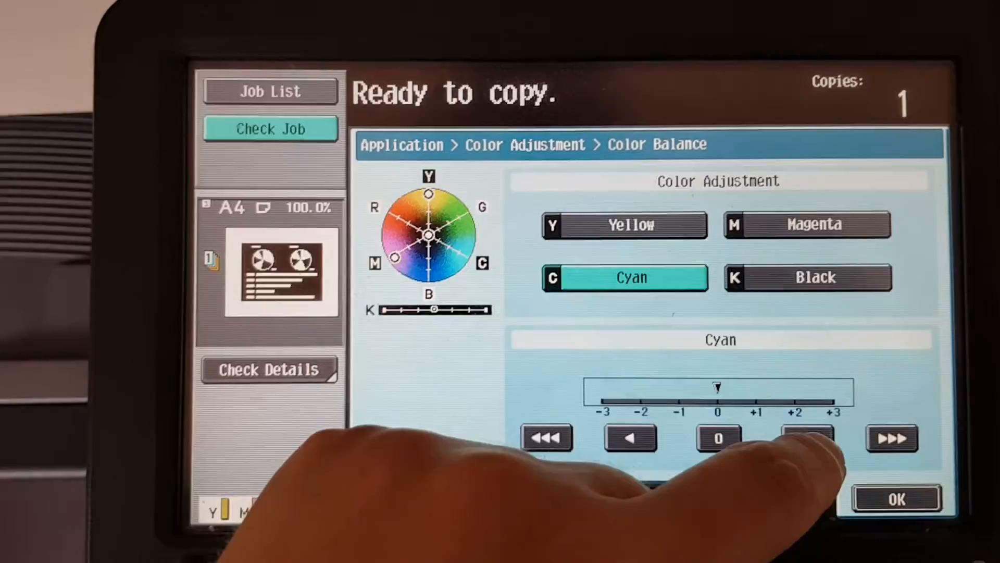
left_click(806, 276)
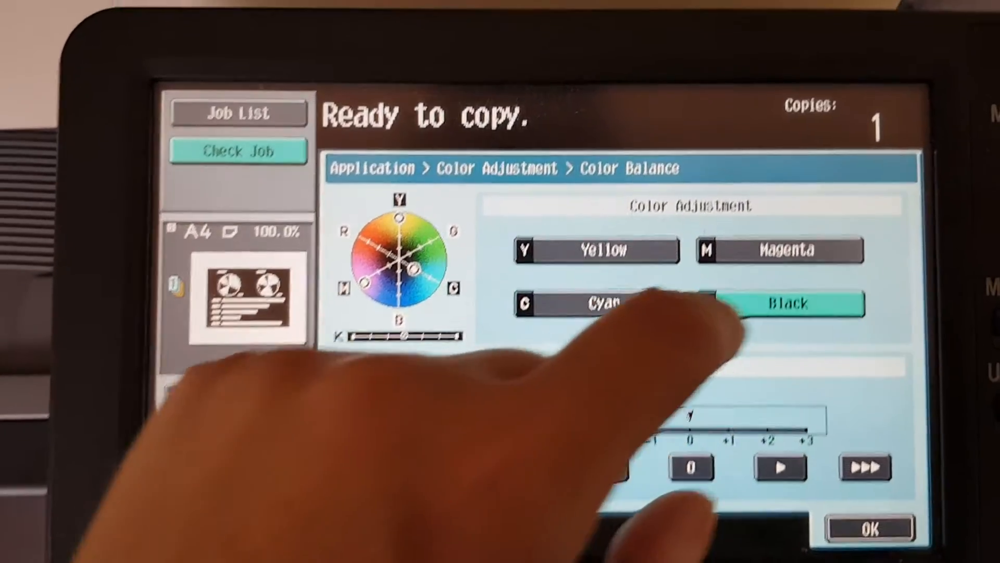
left_click(762, 418)
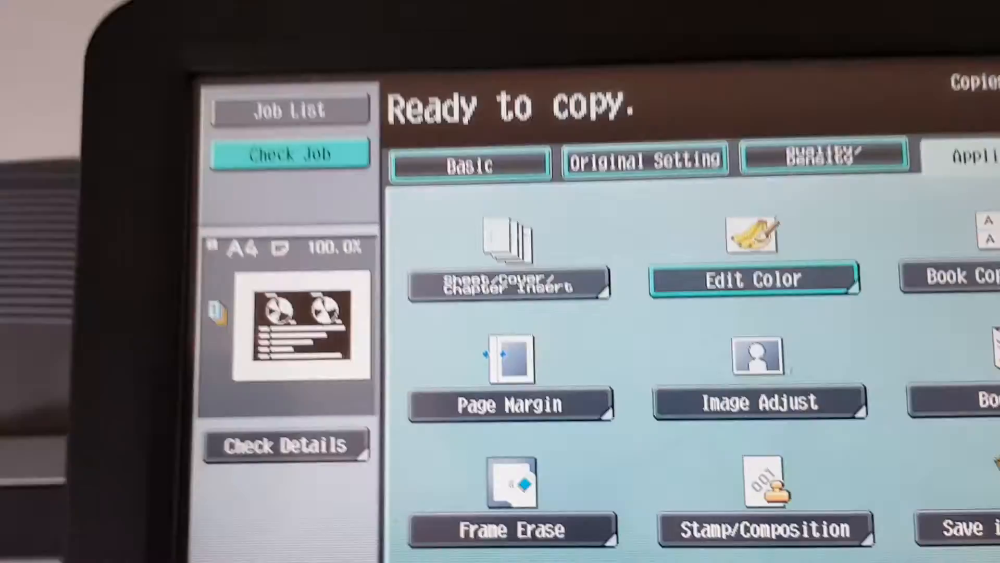
- Show the XY Zoom screen for separate horizontal and vertical ratios, still at 100%
left_click(472, 164)
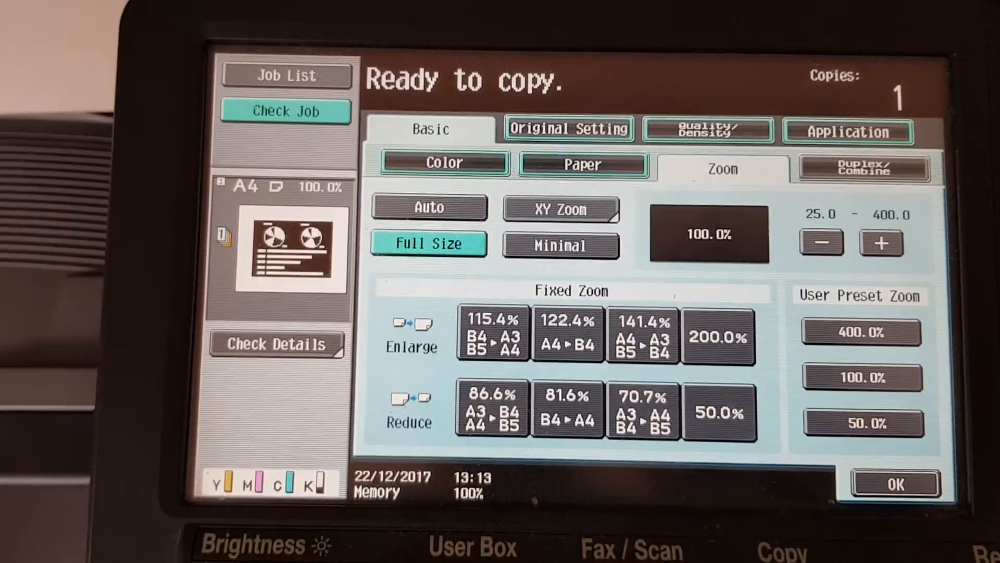
left_click(560, 210)
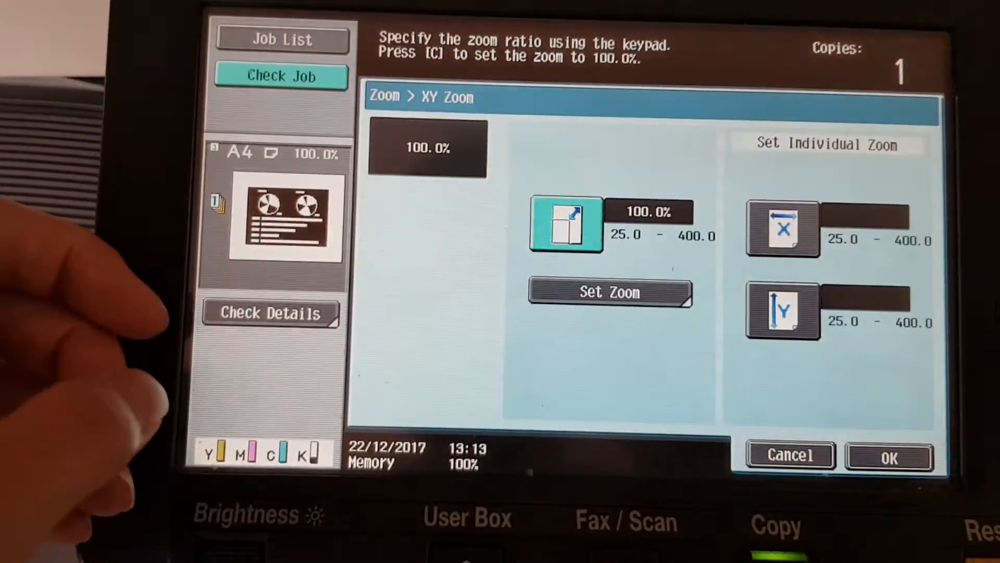